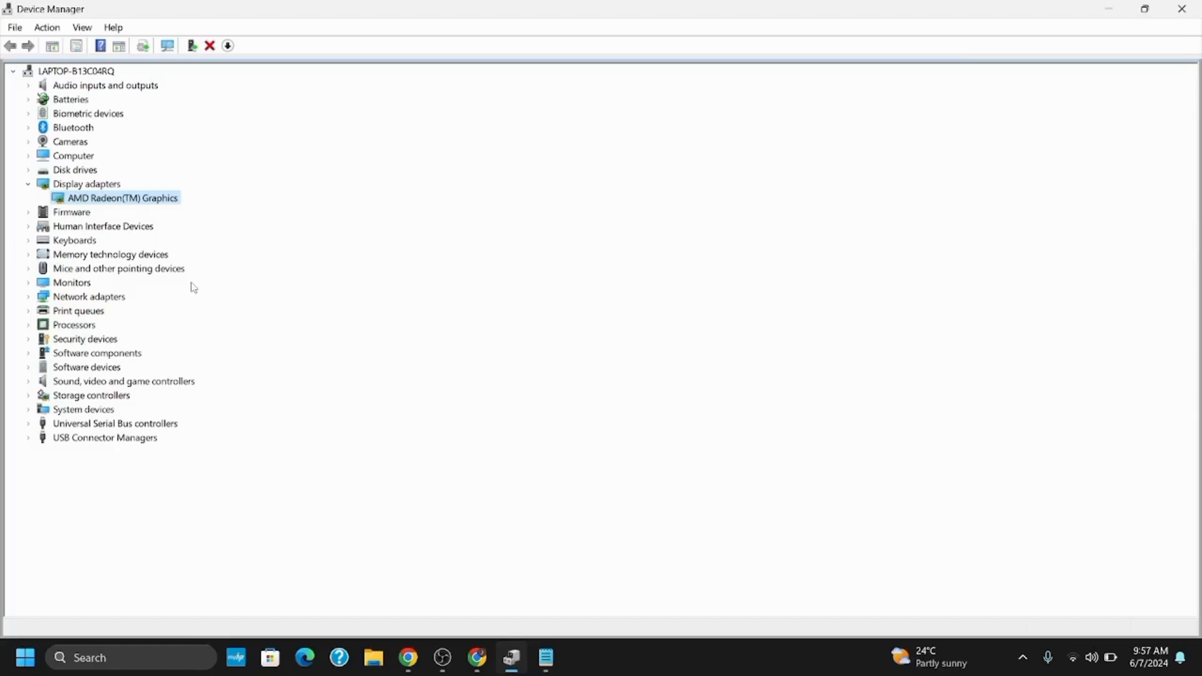
Step: Expand Network adapters and open the WAN Miniport (IPv6) context menu
left_click(28, 297)
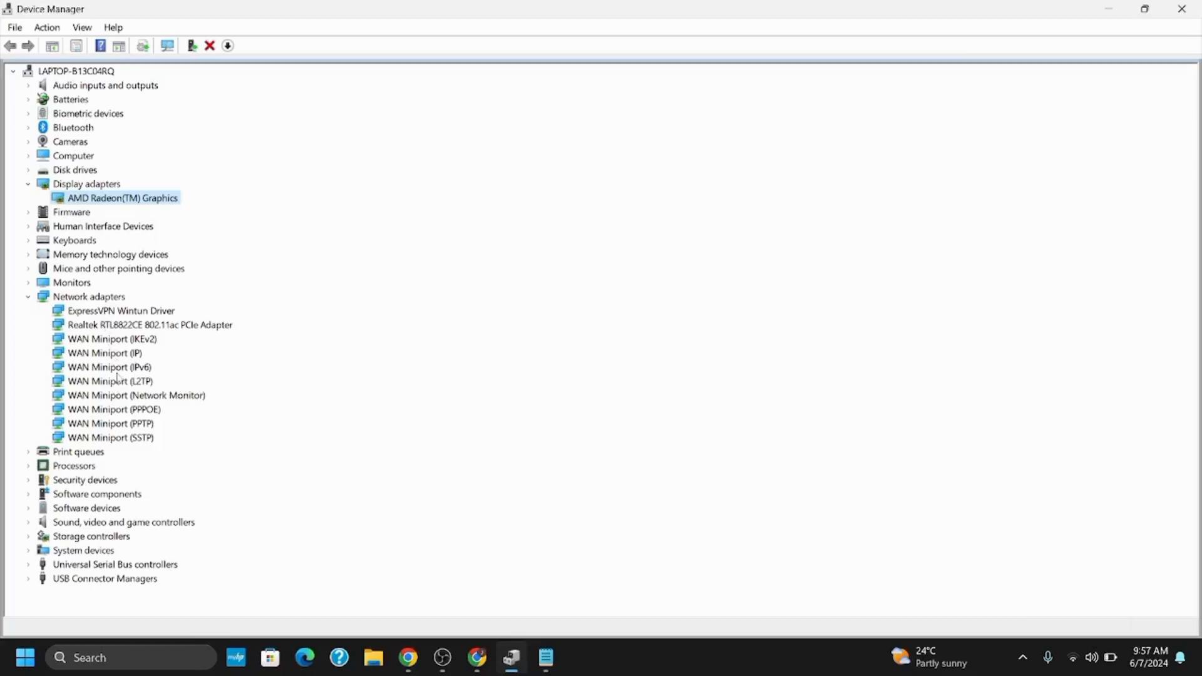
right_click(105, 366)
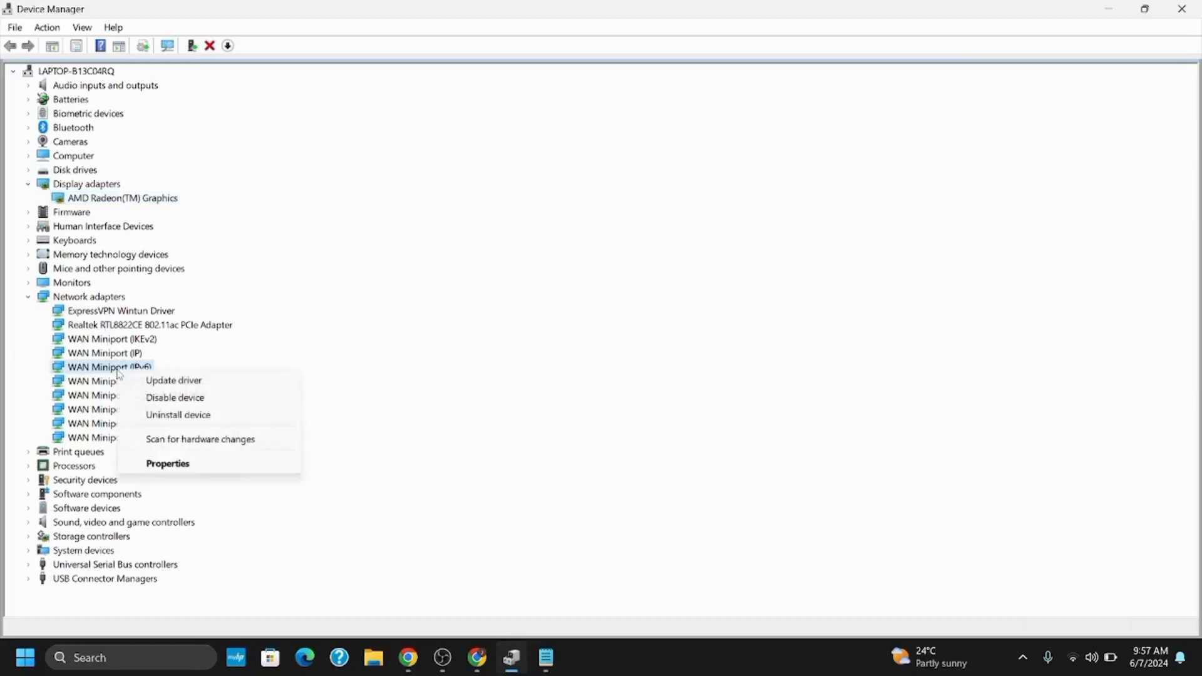
Step: Update the WAN Miniport (IPv6) driver via automatic search, then dismiss the already-best-driver result
left_click(173, 380)
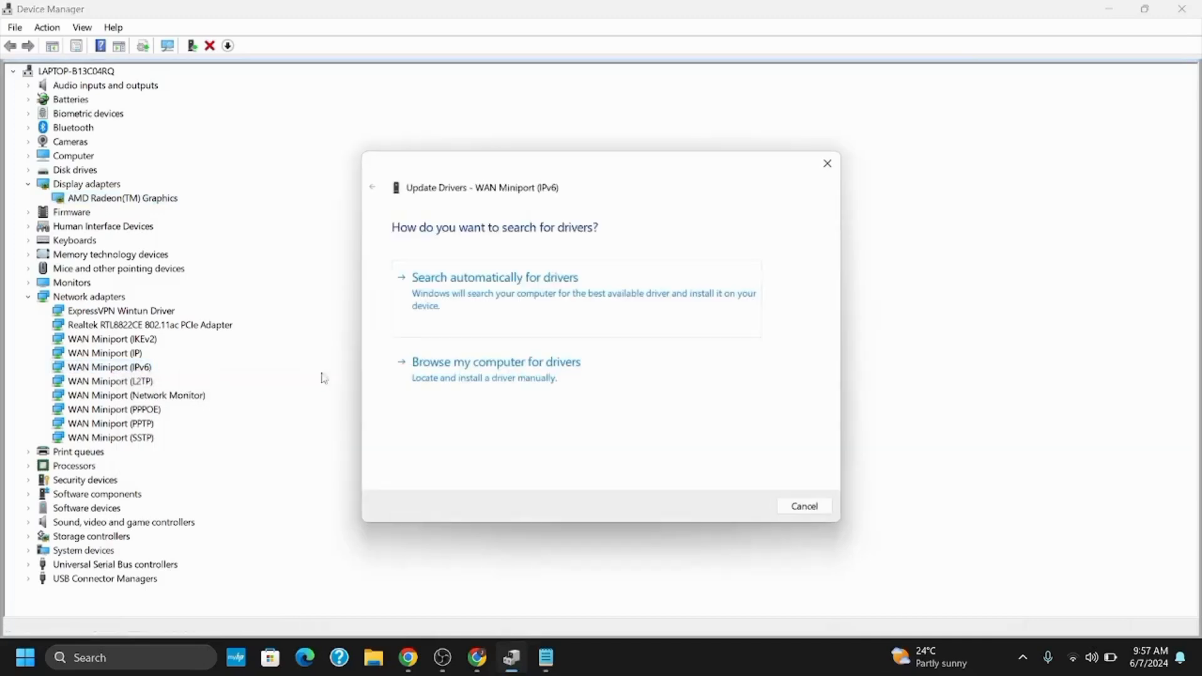
left_click(494, 277)
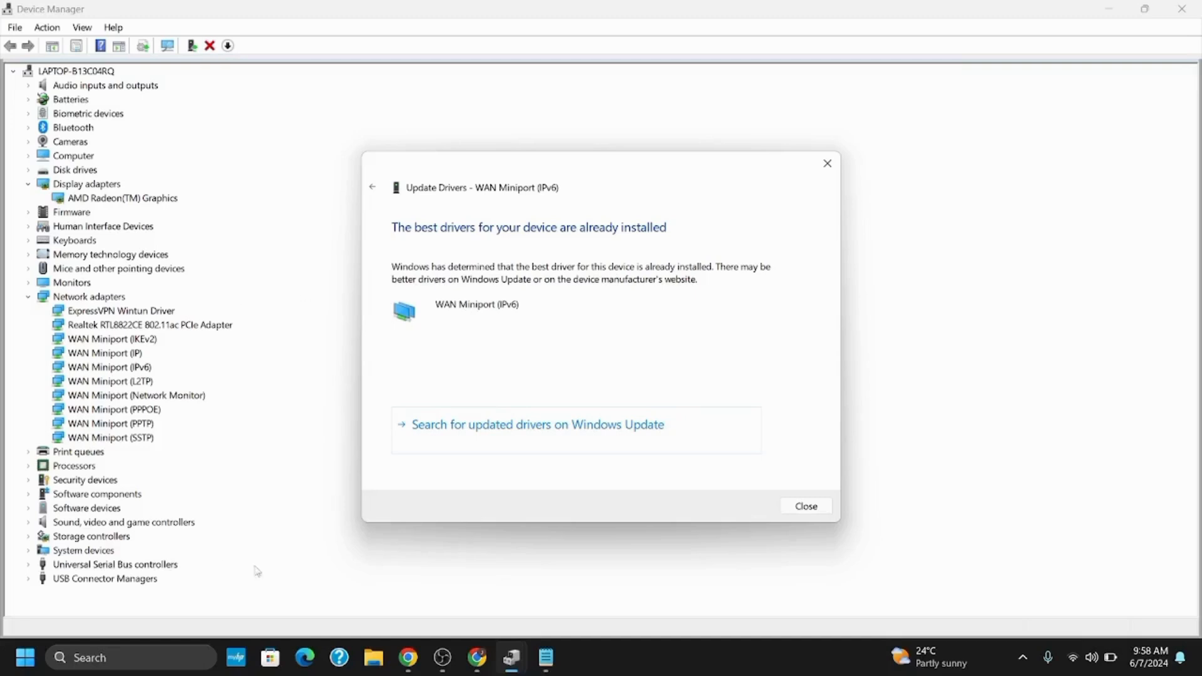
left_click(803, 505)
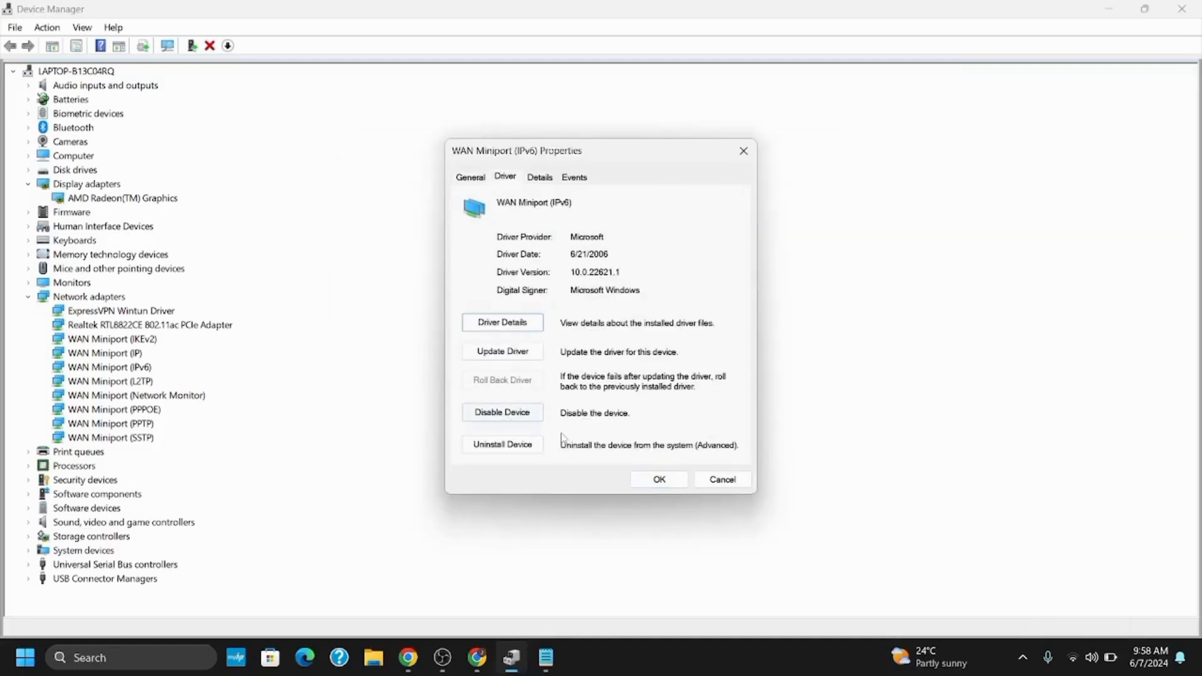
Step: Cancel the adapter Properties dialog and close Device Manager
left_click(720, 479)
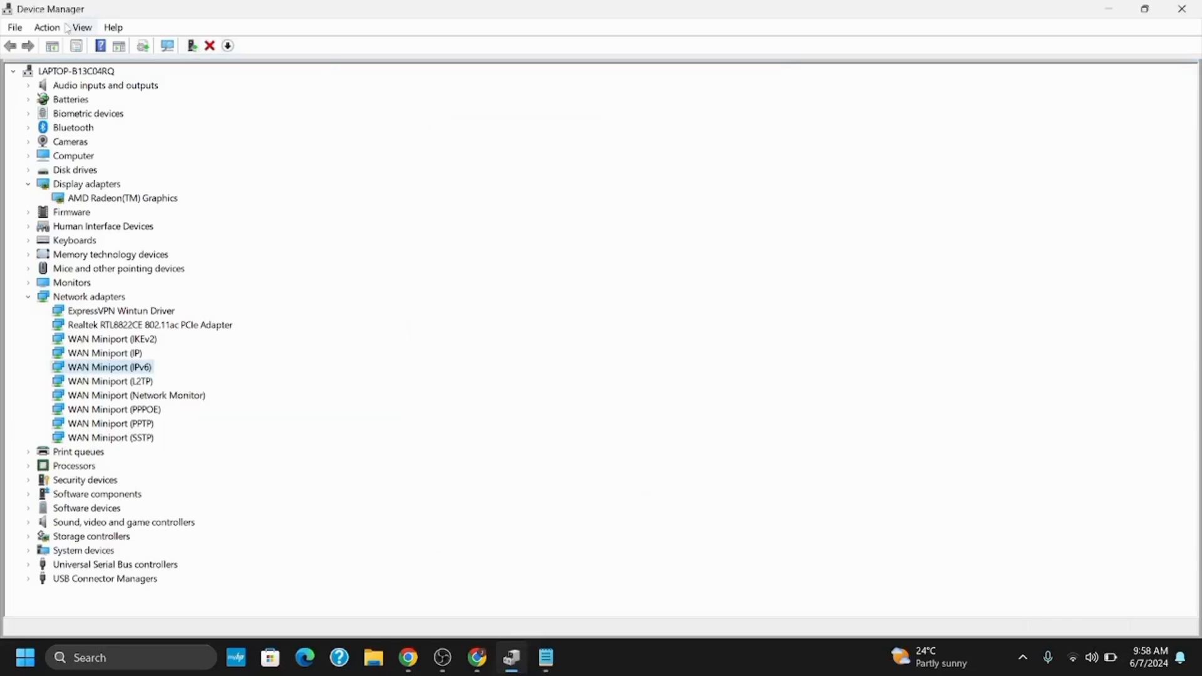
left_click(47, 27)
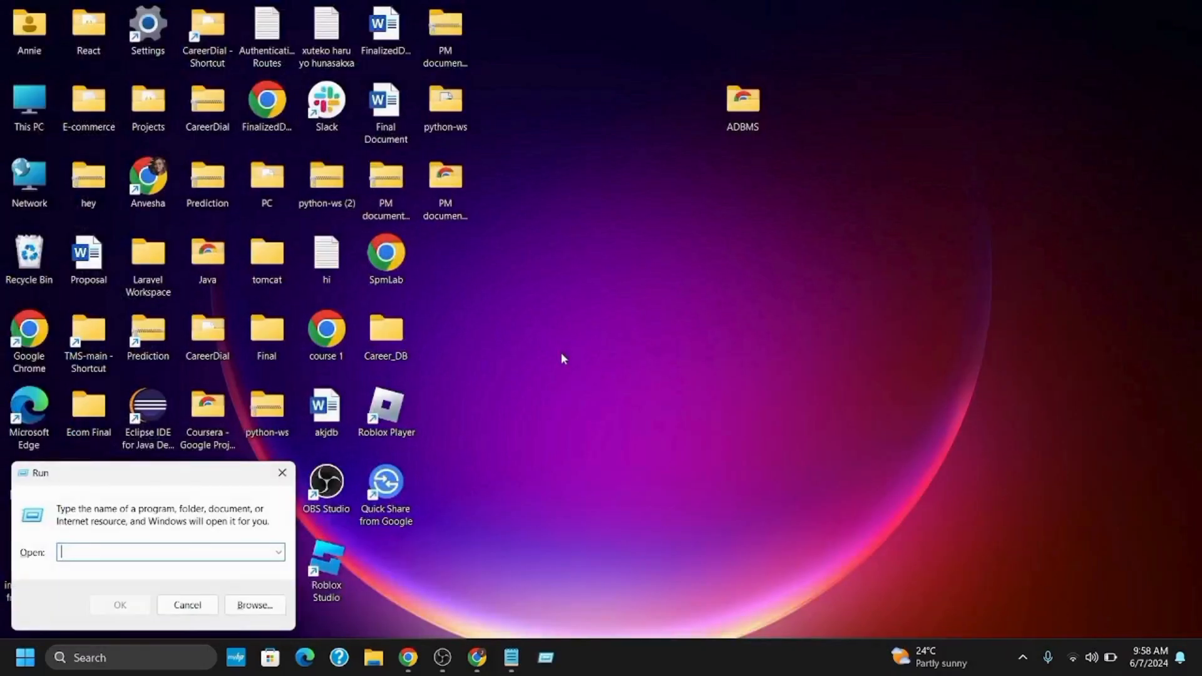
Step: Run 'msdt.exe -id devicediagnostic' from the Run dialog, using the saved command note
left_click(511, 658)
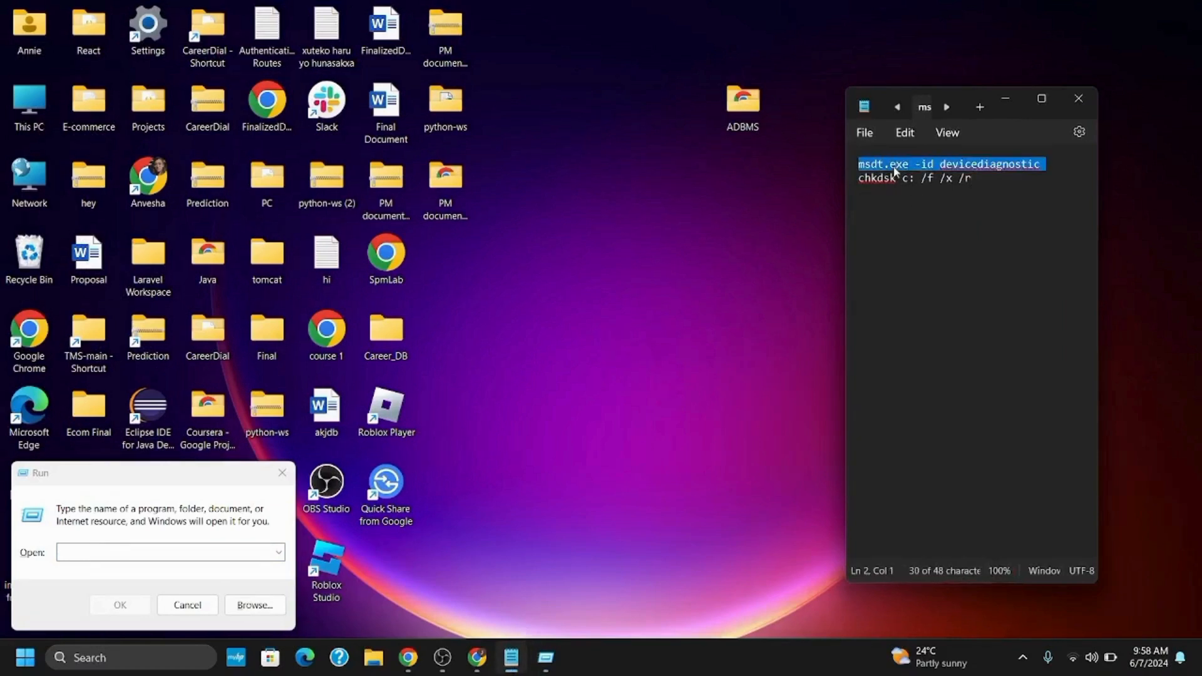
left_click(164, 552)
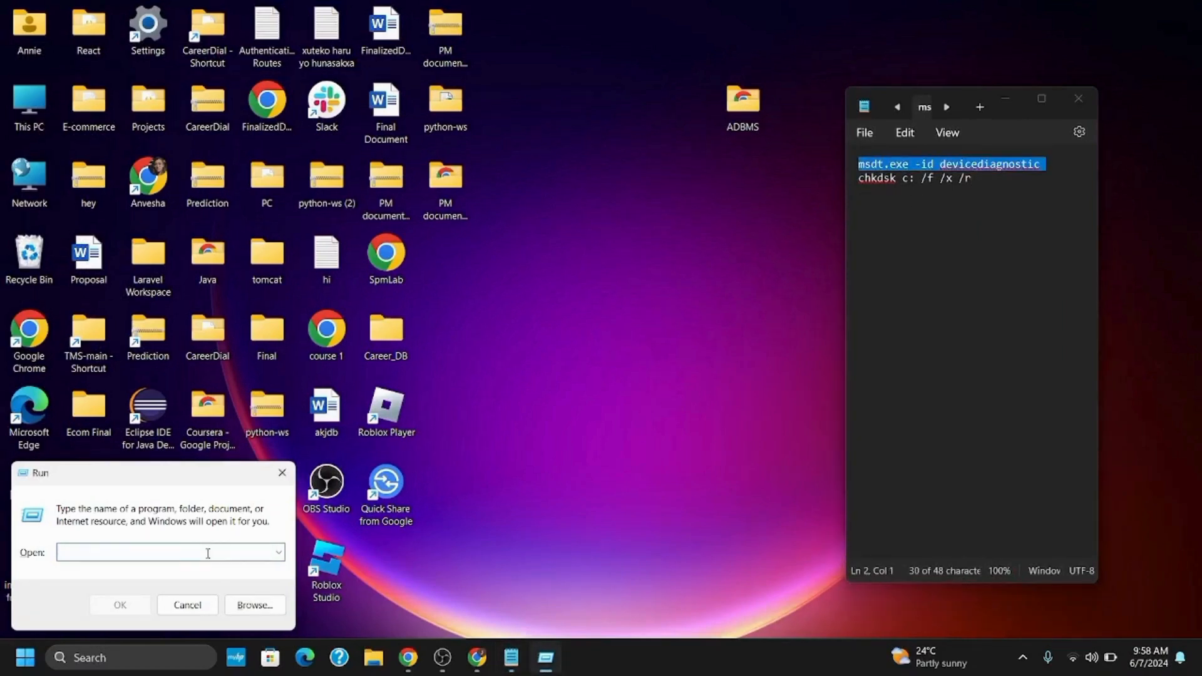
type("msdt.exe -id devicediagnostic")
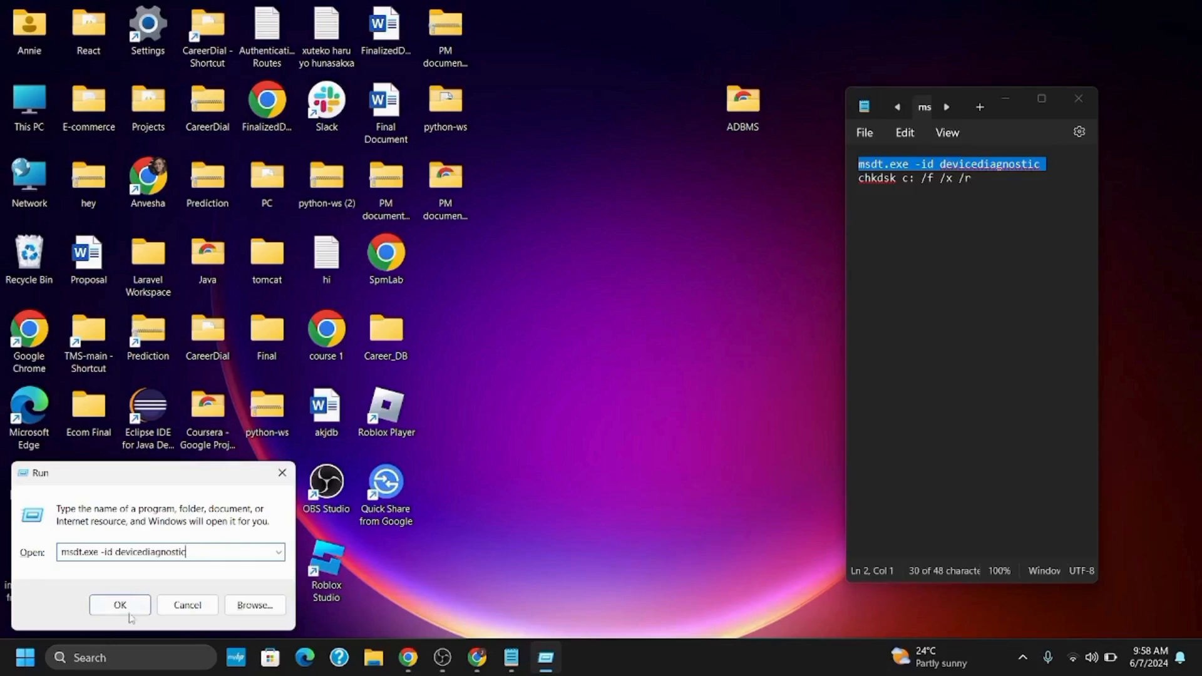
left_click(119, 605)
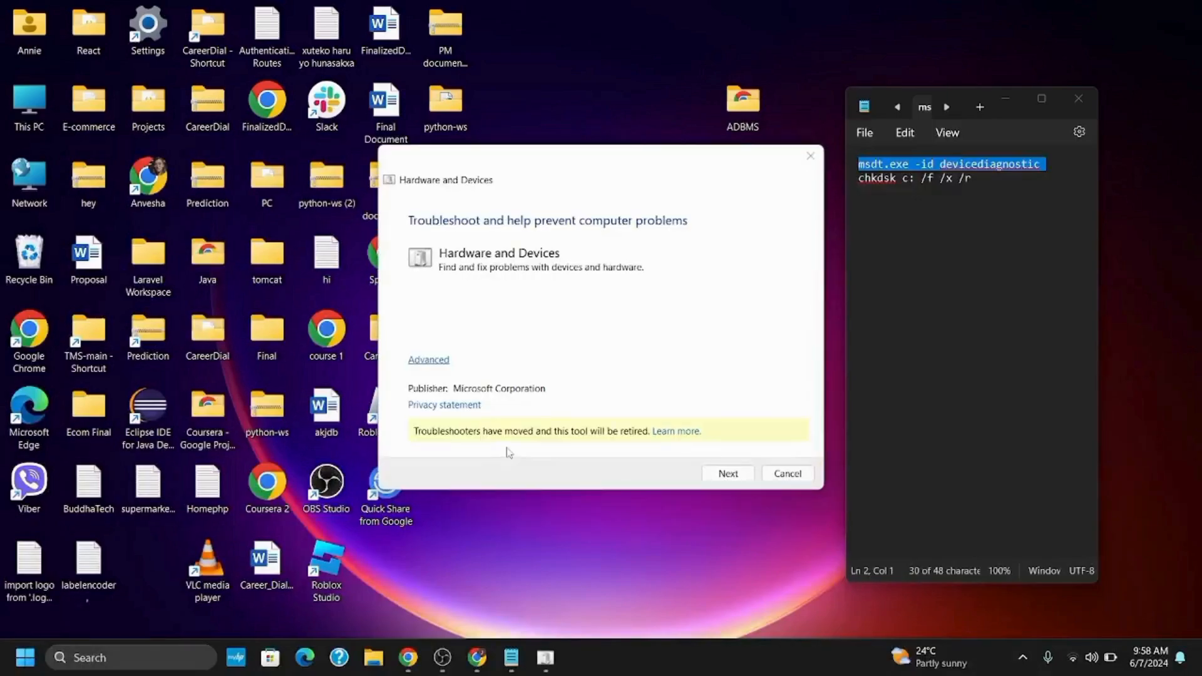
Step: Advance past the Hardware and Devices troubleshooter introduction with Next
left_click(727, 474)
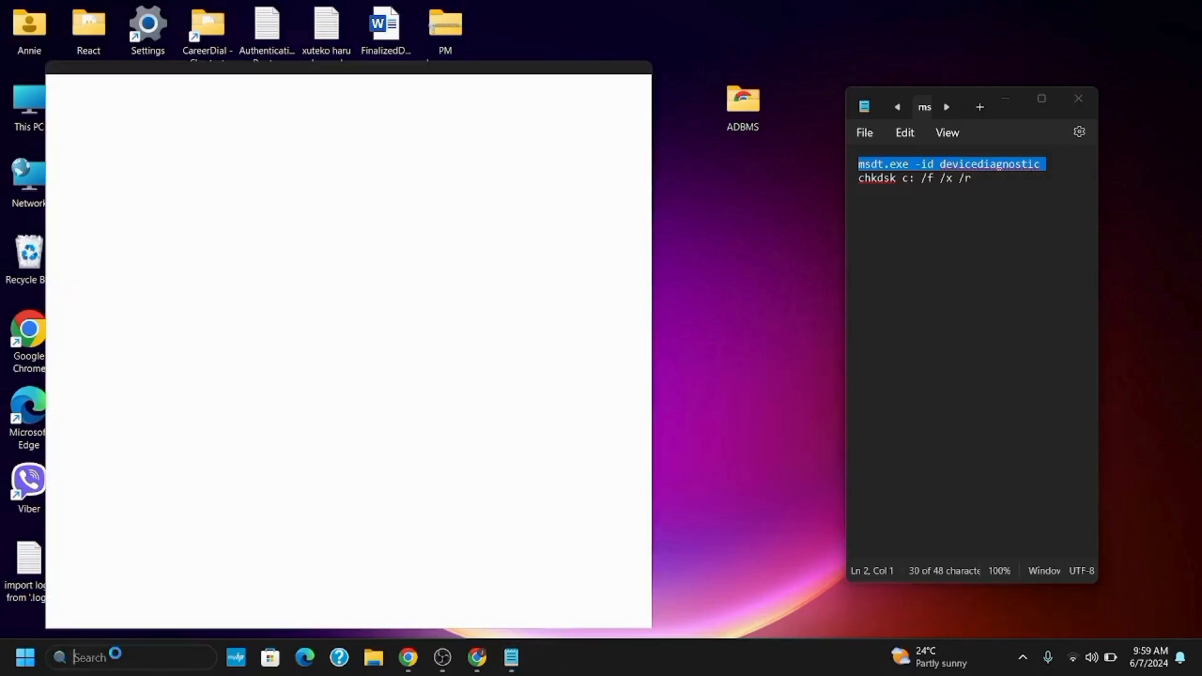
Step: Search 'cm' and run Command Prompt as administrator
type("cm")
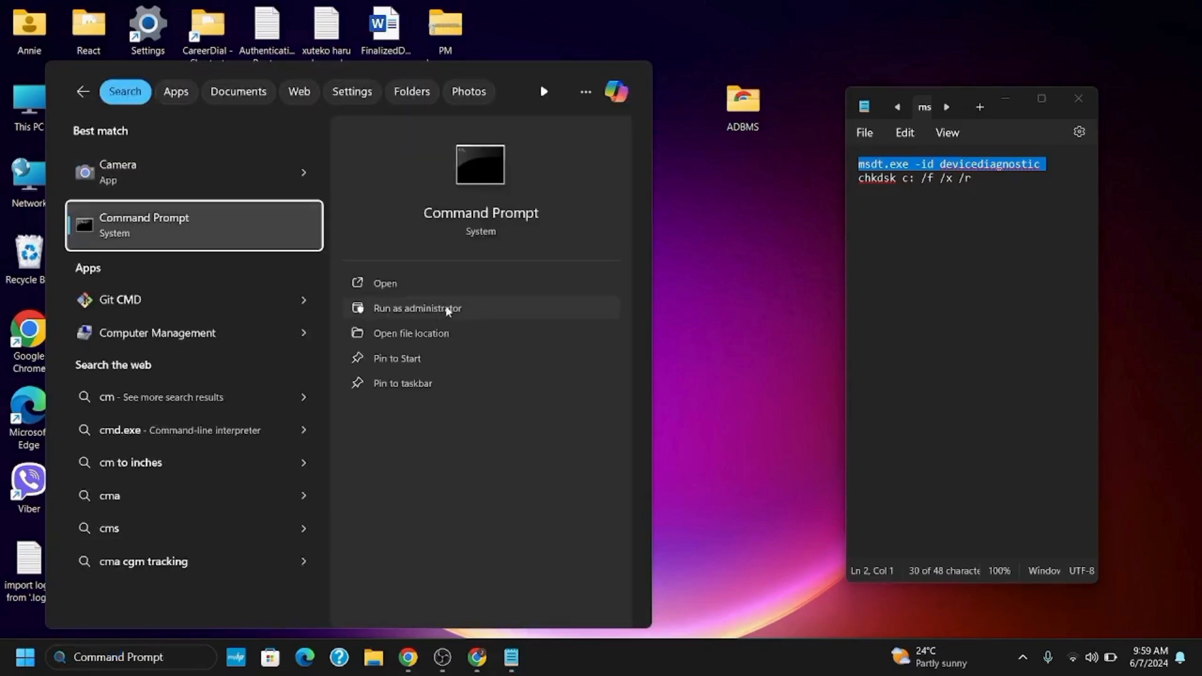
left_click(416, 308)
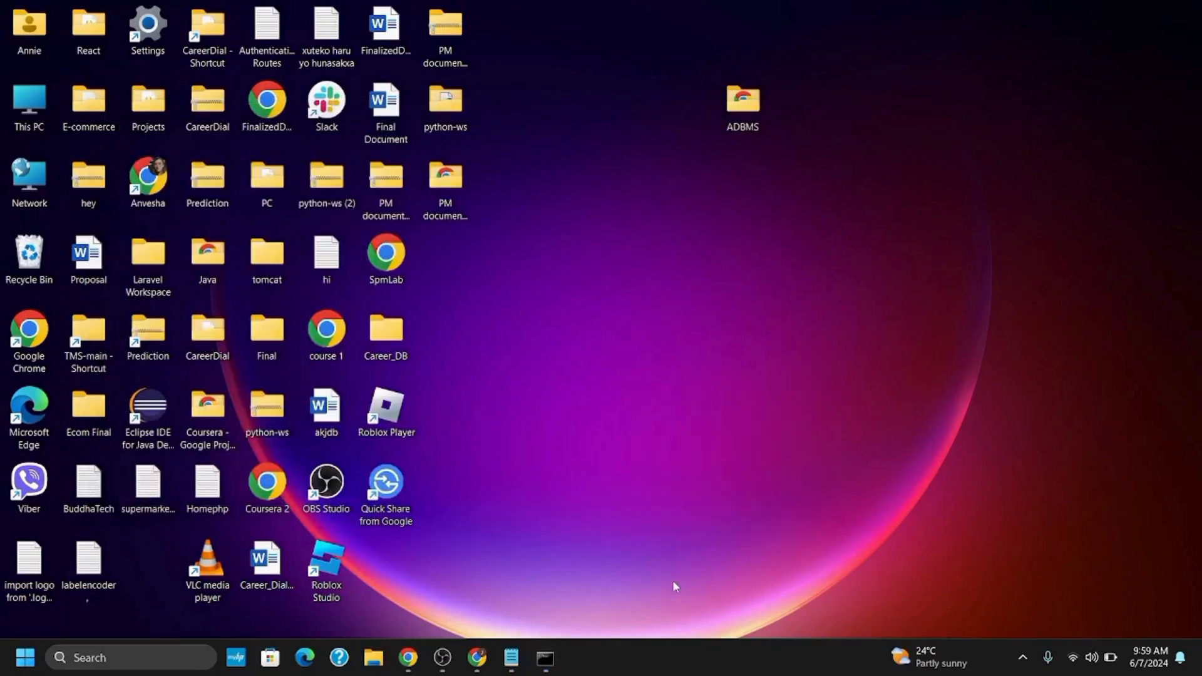
mouse_move(619, 583)
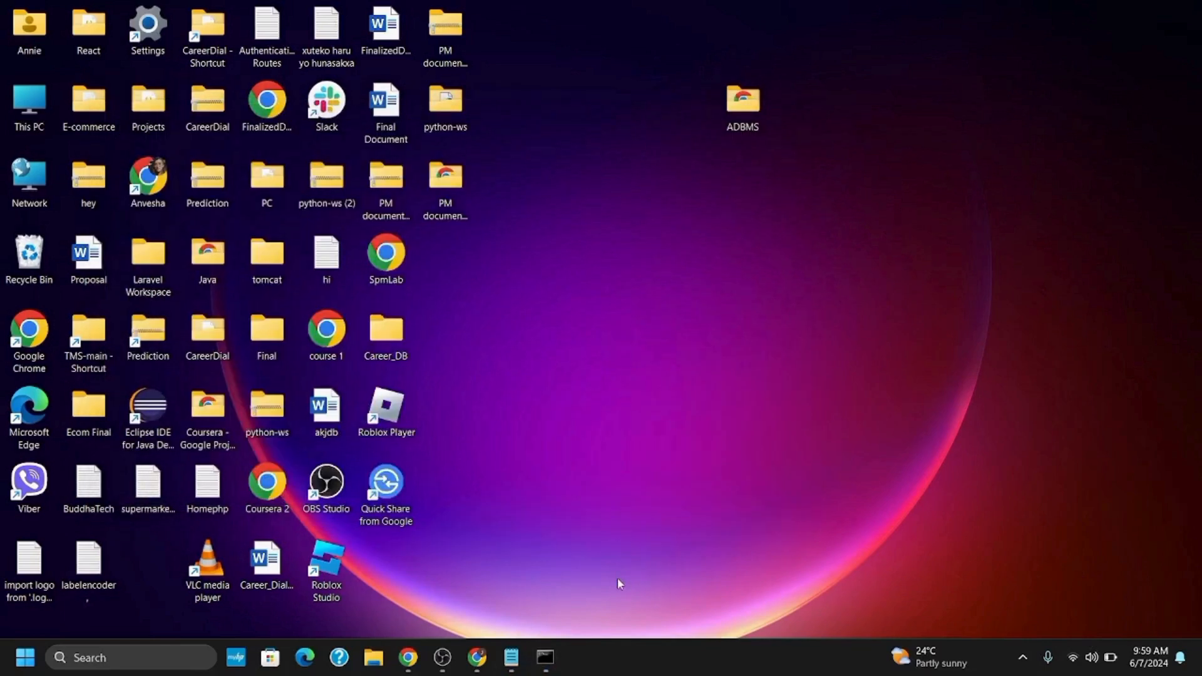